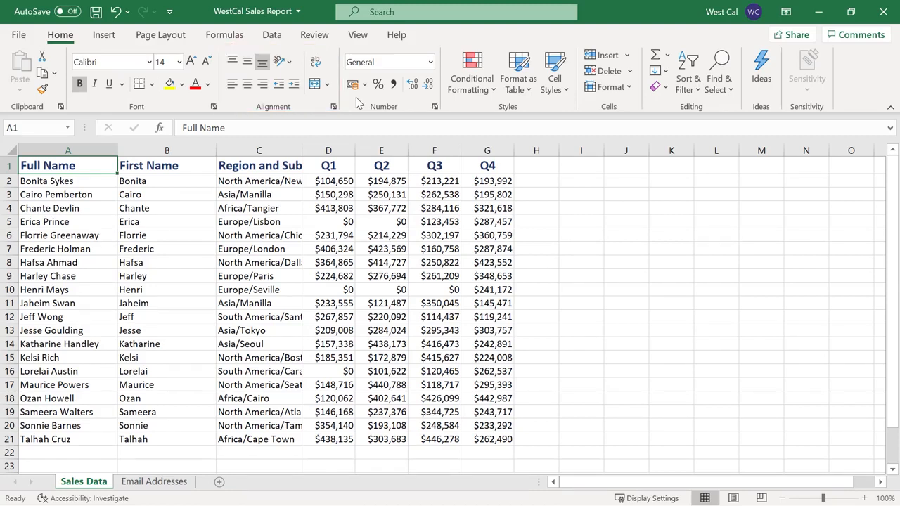
Indent the Full Name heading, remove the indent again, and type 'merica'
click(247, 83)
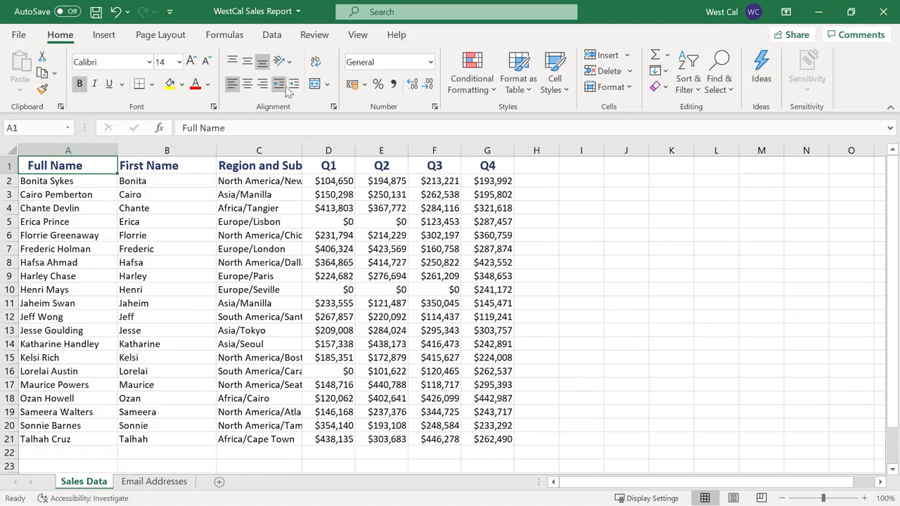
click(232, 83)
text(North A)
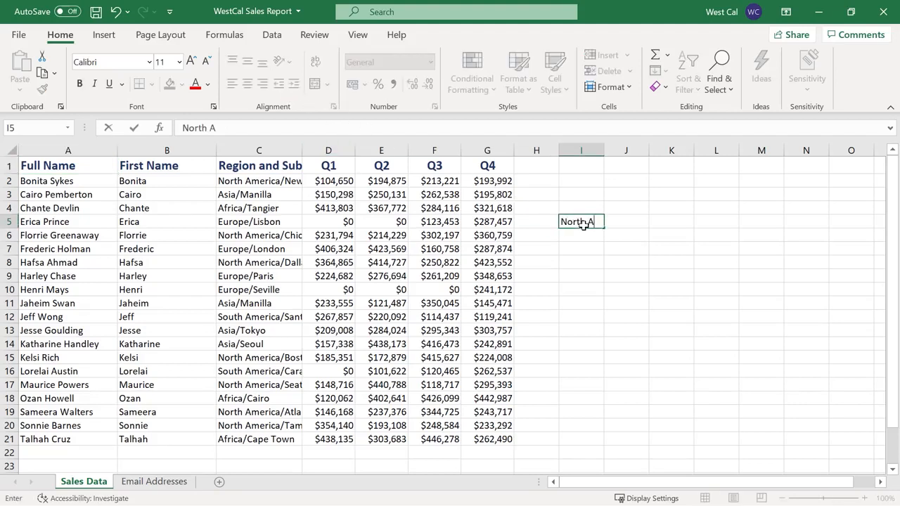
text(merica)
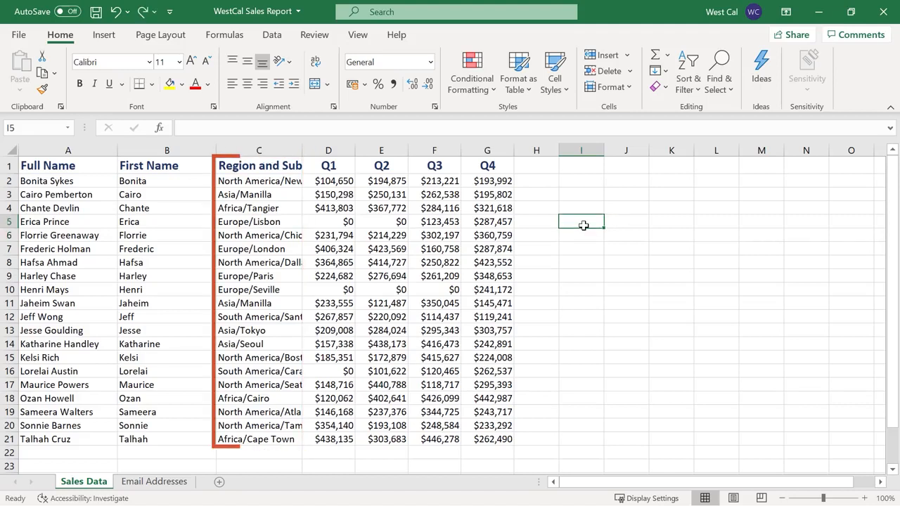
Toggle wrap text on and off for the Region and Sub-Region heading, then break Sub-Region onto a new line
click(258, 165)
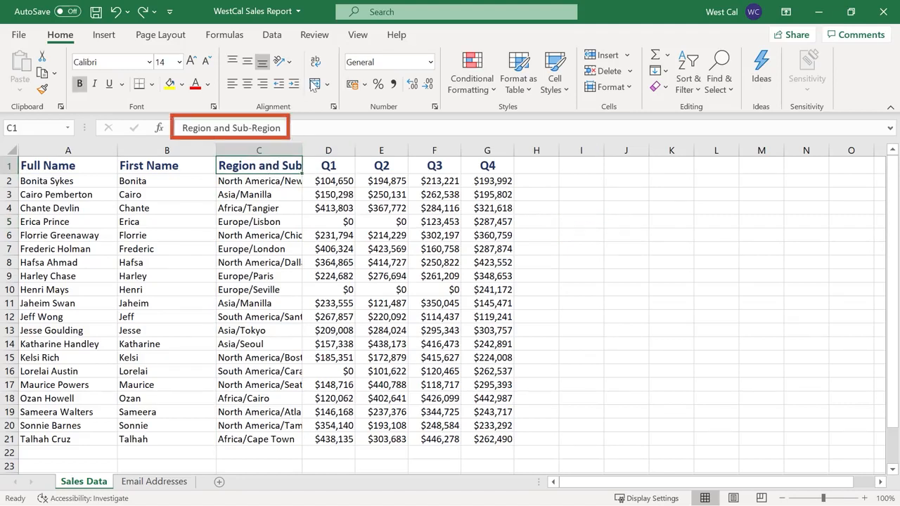
click(315, 62)
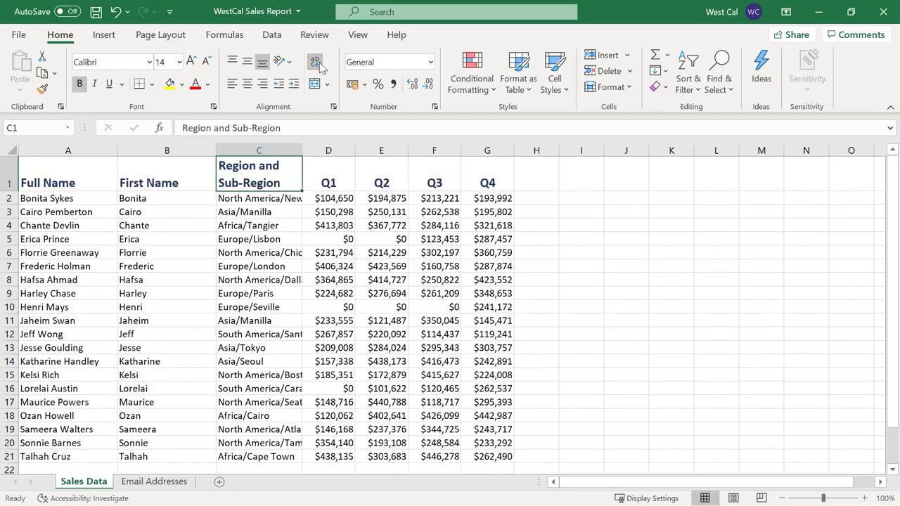
click(315, 62)
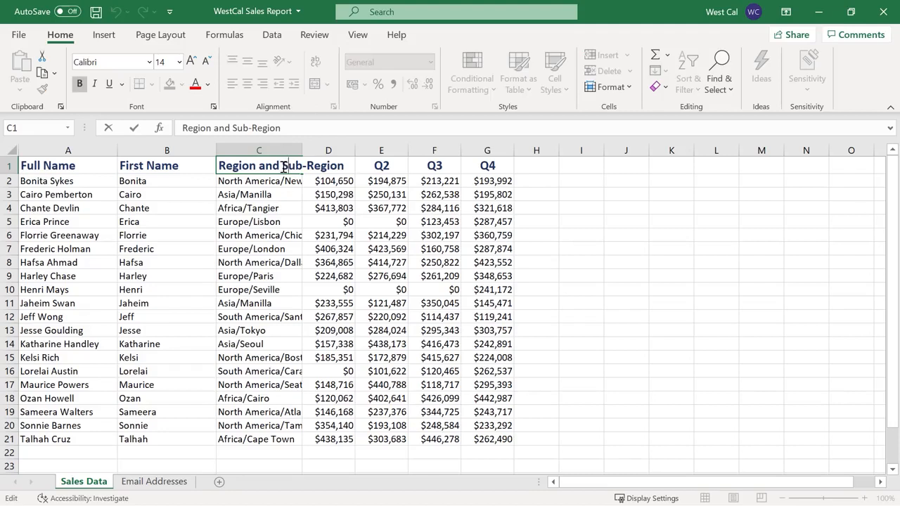
key(alt+enter)
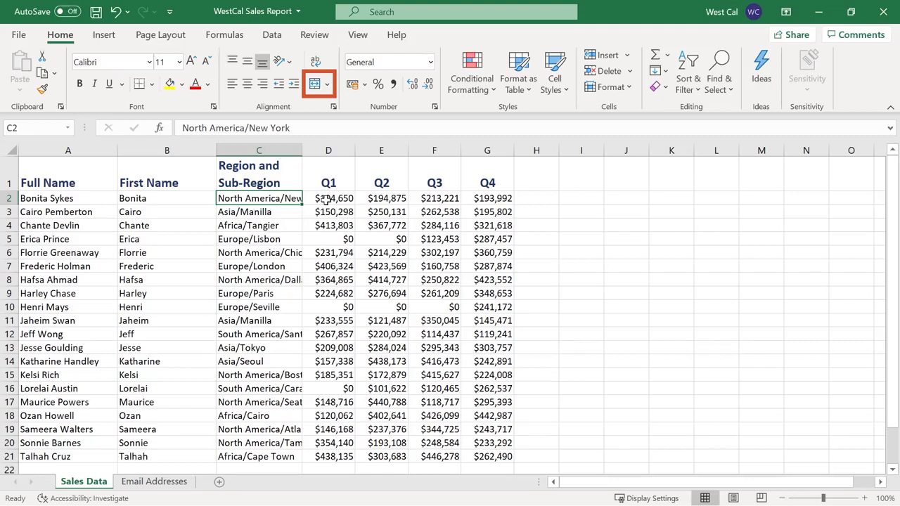
Scroll down the sheet by three notches
scroll(down, 3)
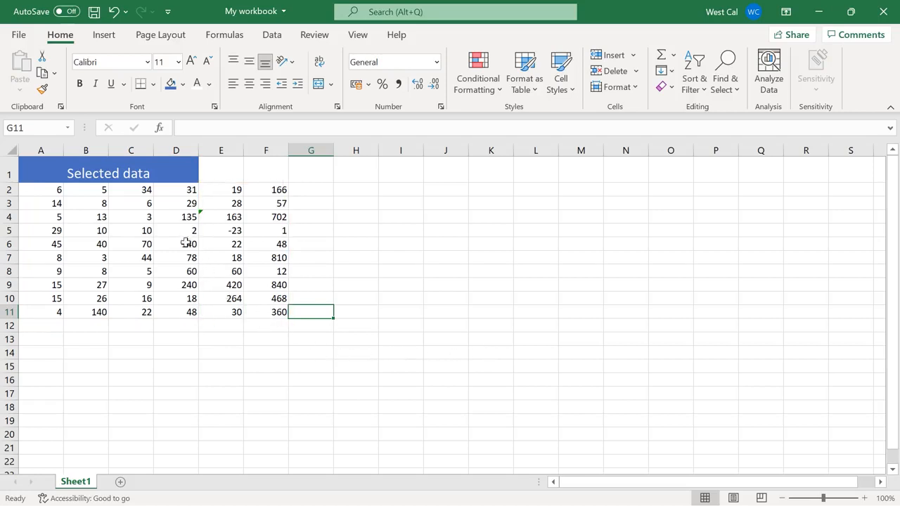
Merge and center 'Selected data' across A1:F1, then view the other merge options
click(108, 173)
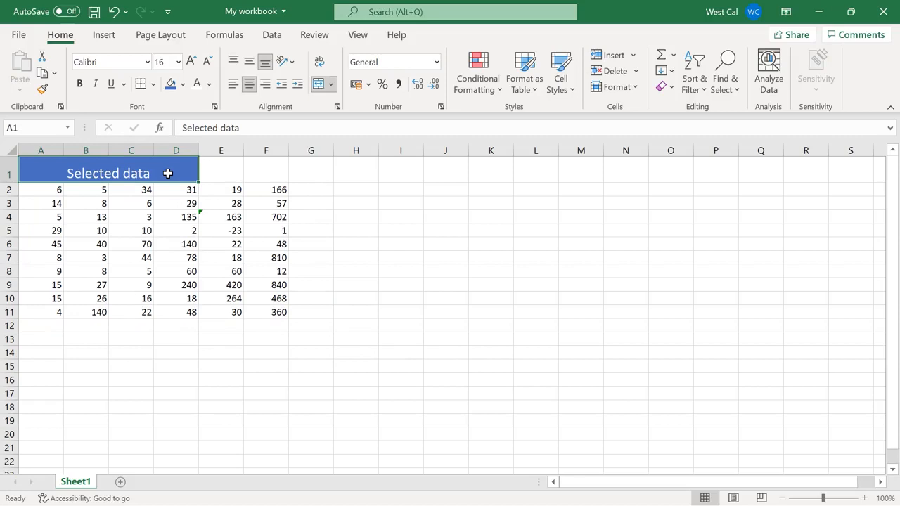
mouse_move(317, 117)
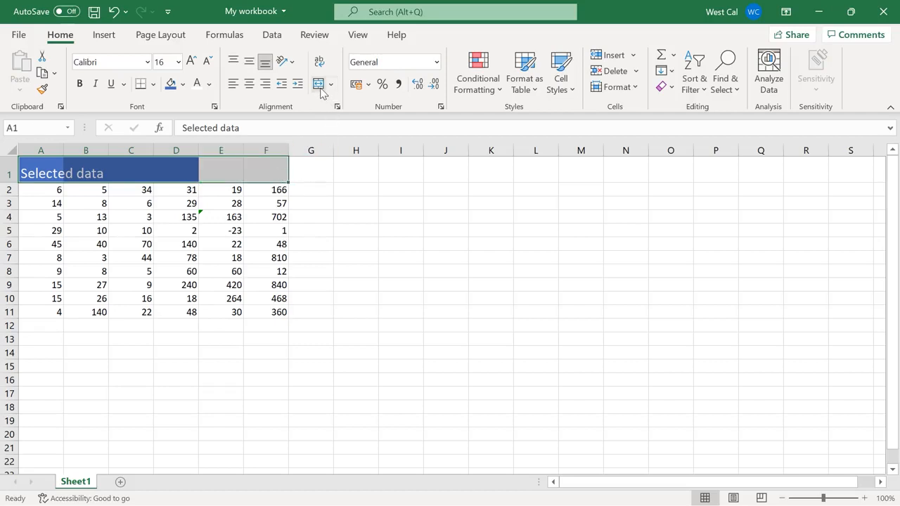
click(319, 84)
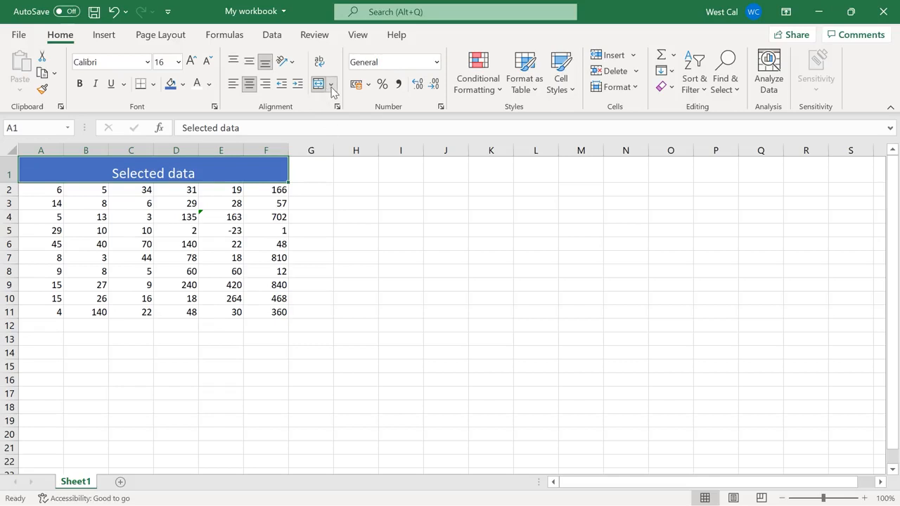
click(331, 85)
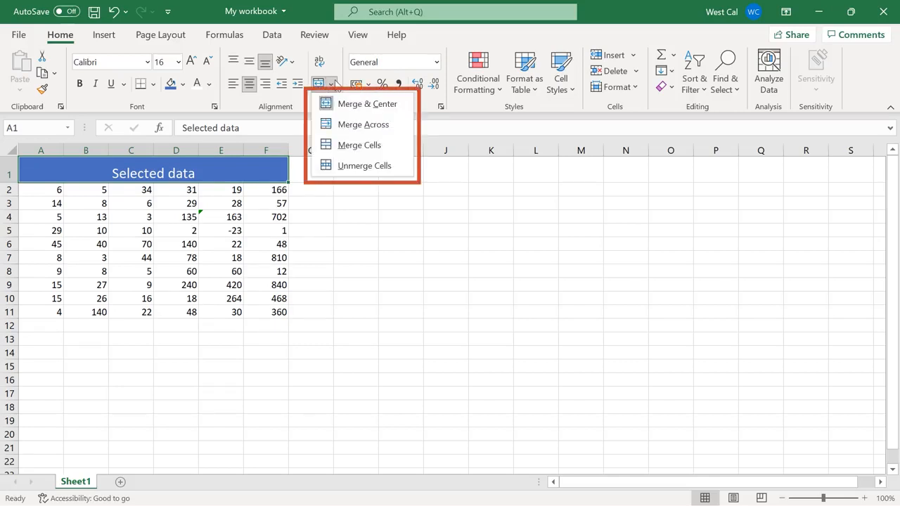